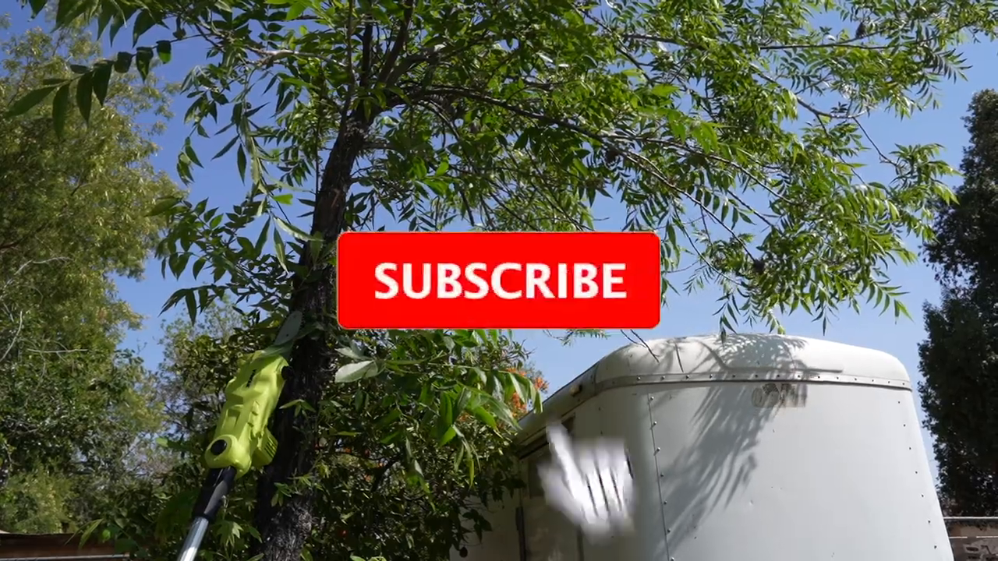
click(496, 281)
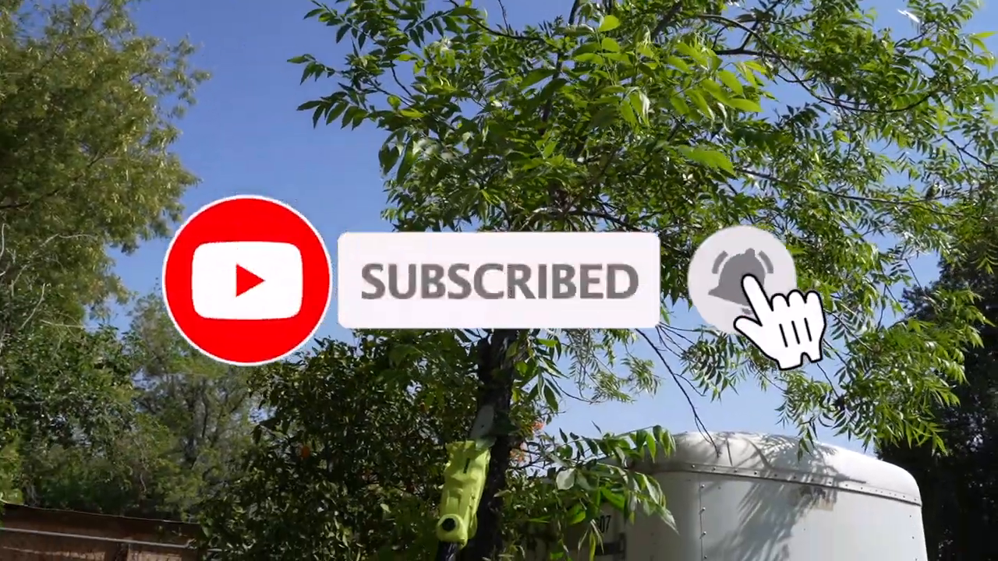